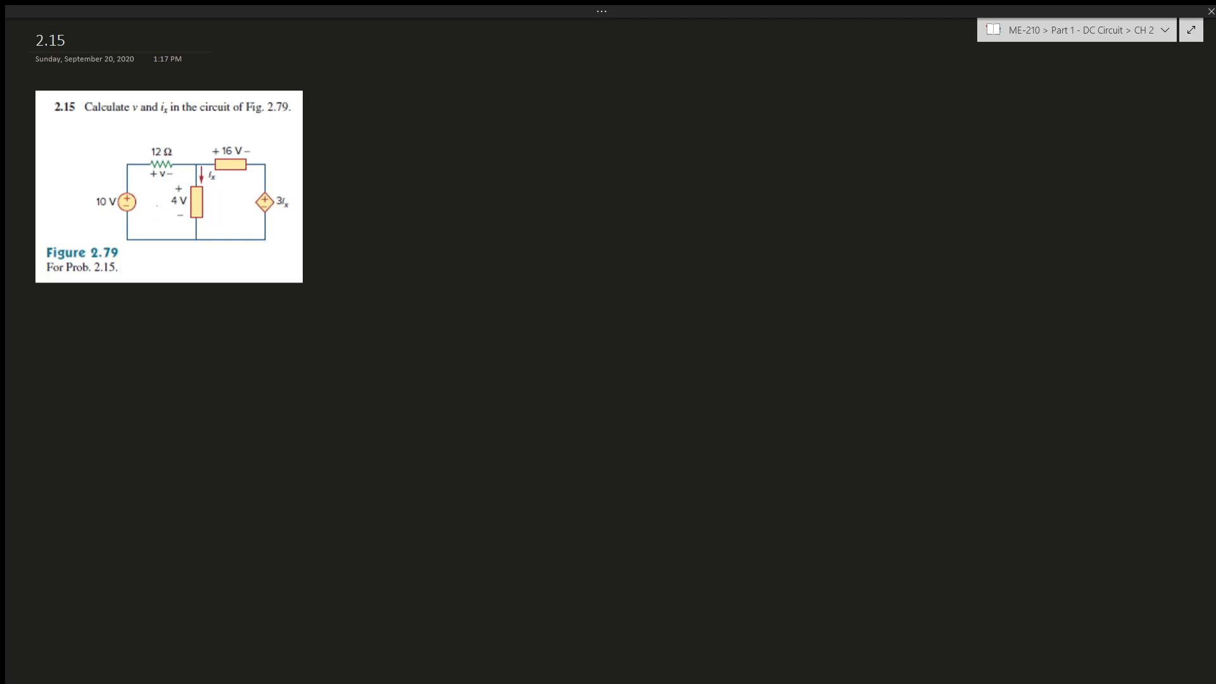
- Sketch a loop direction arrow on the circuit figure with the pen
drag(155, 194, 159, 221)
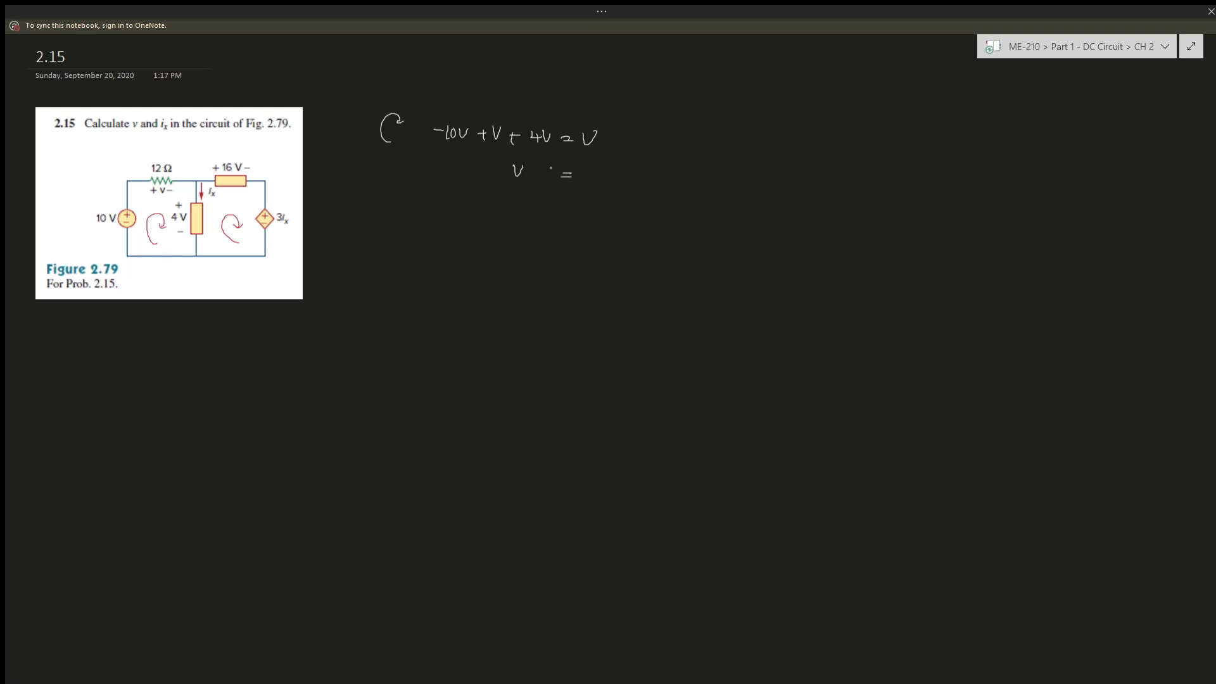
- Ink '= 6V' so the first loop yields V = 6V
text(6V)
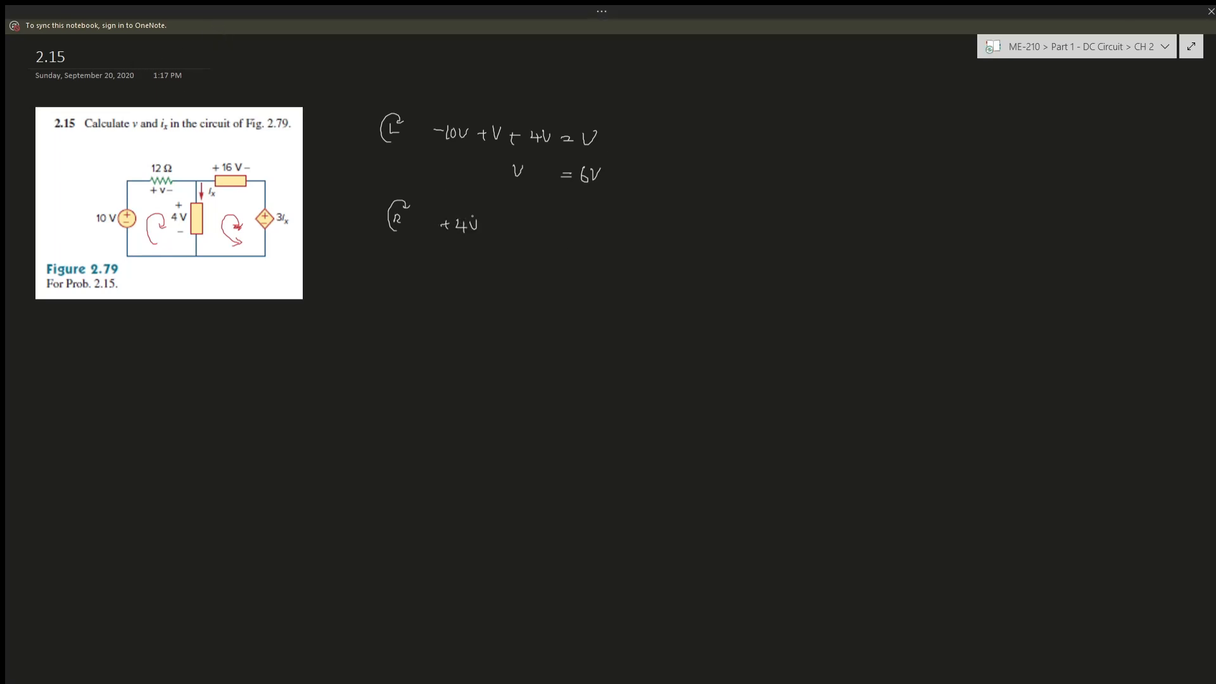
- Ink '- 3Ix - 16V = 0', then write '-3Ix = 12V' and begin 'Ix ='
text(- 3i)
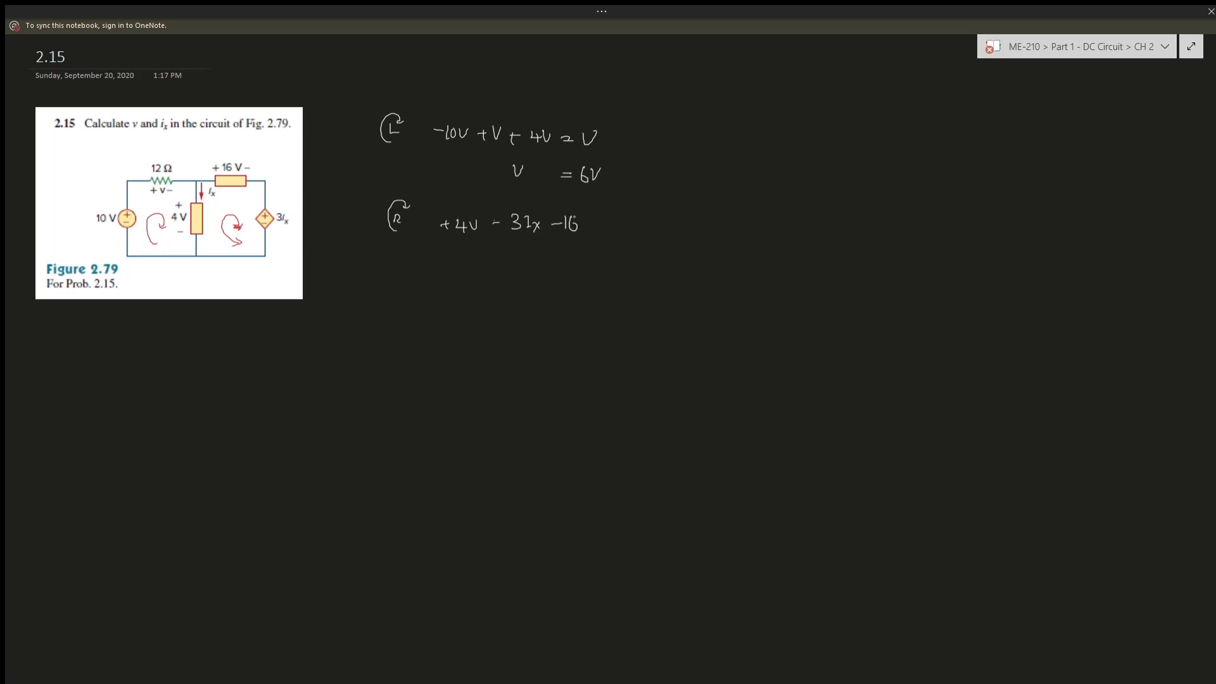
text(v =0)
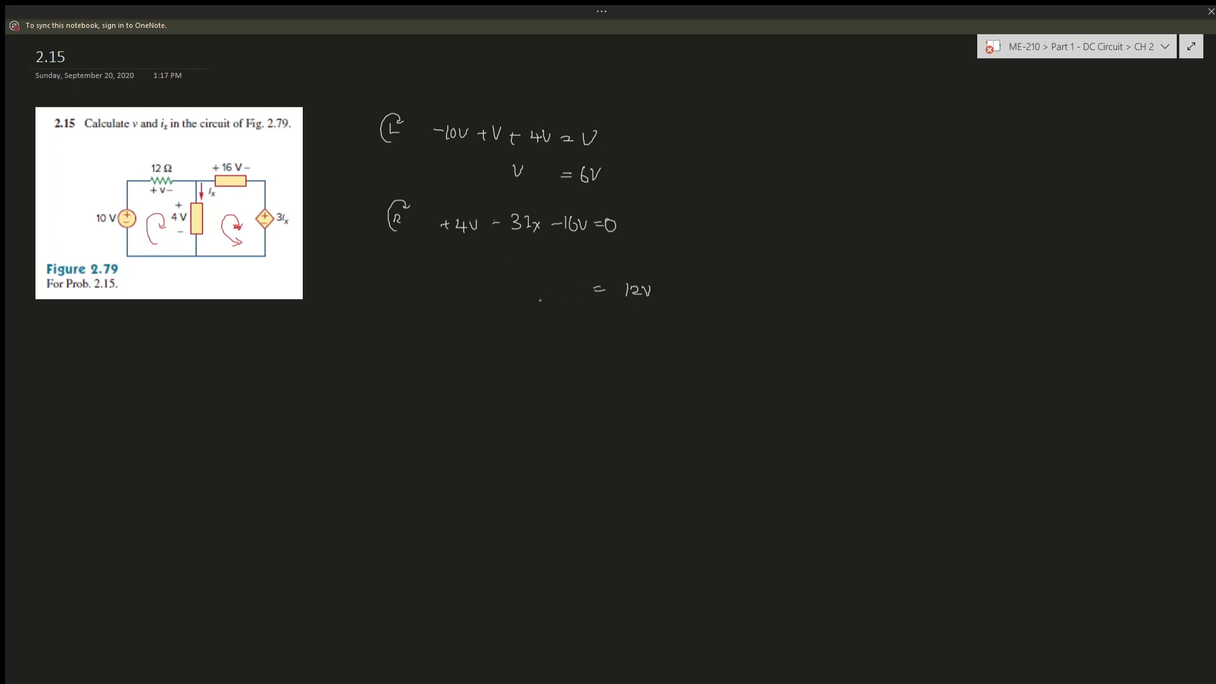
text(-3)
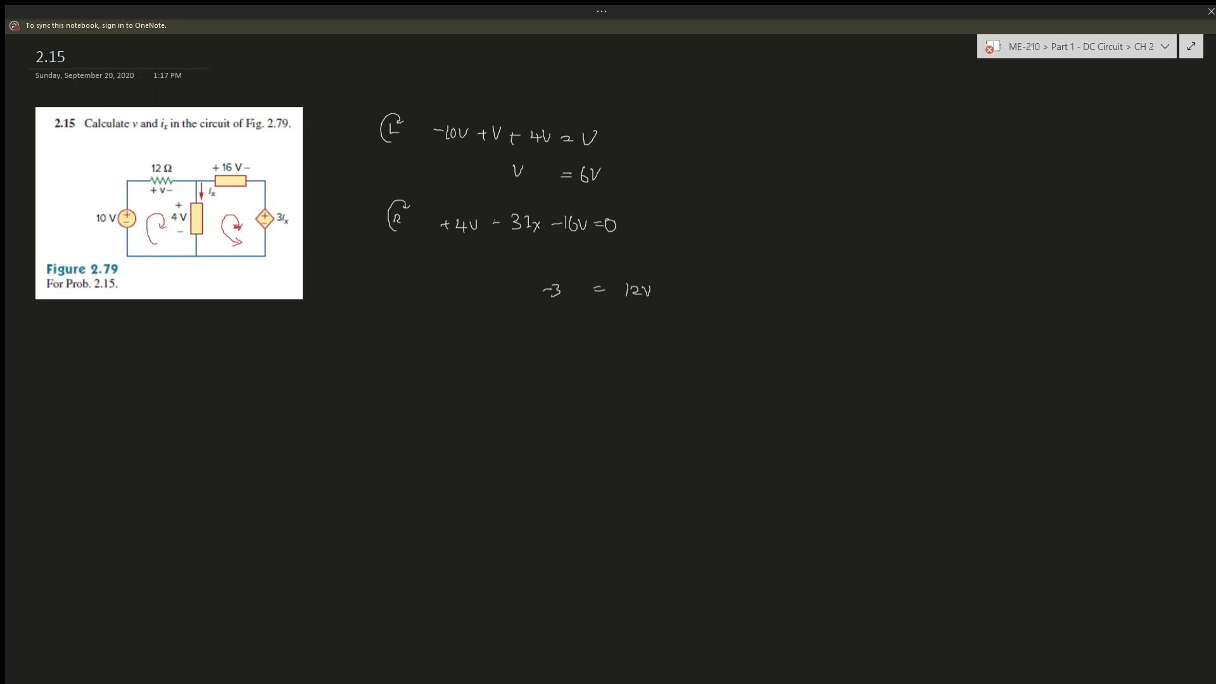
text(Ix)
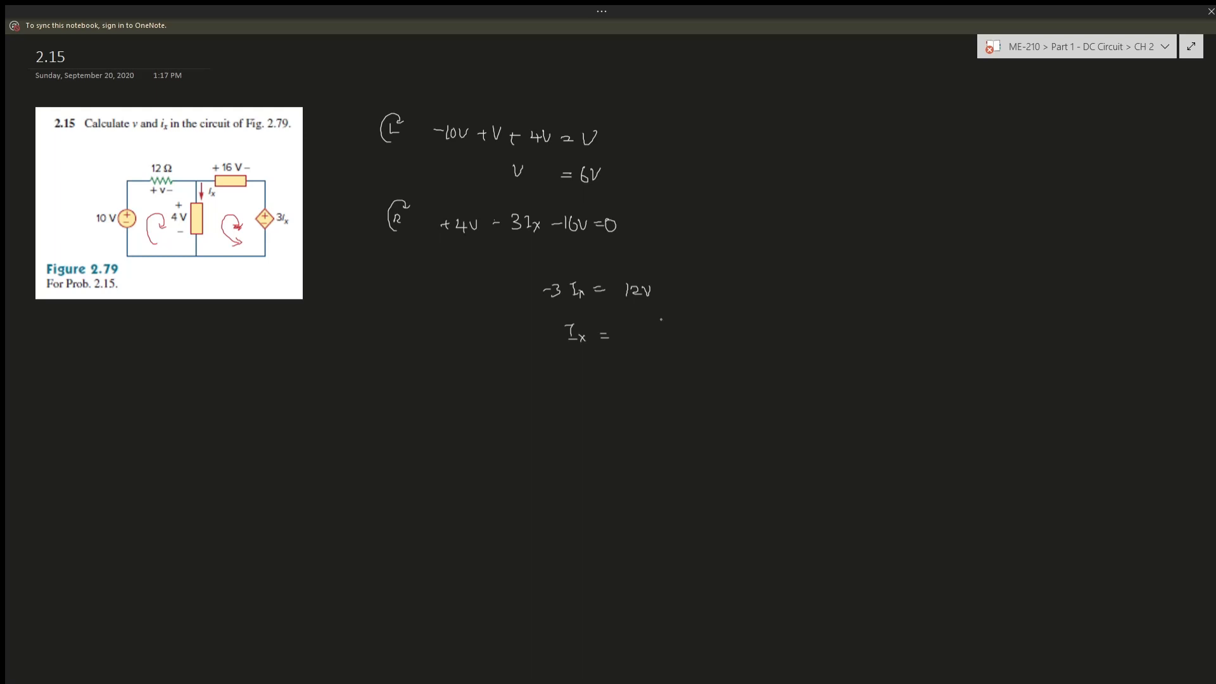
- Ink '-4 A' for Ix, then underline the Ix and V = 6V results
text(-4 V)
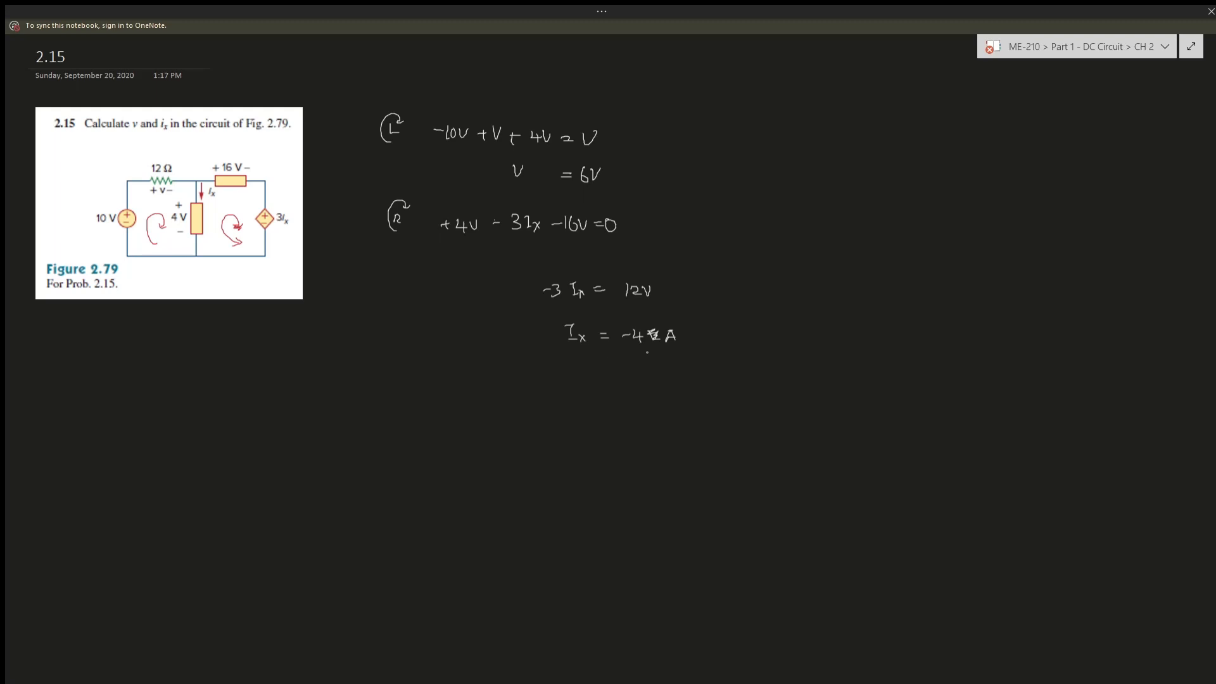
drag(573, 357, 647, 355)
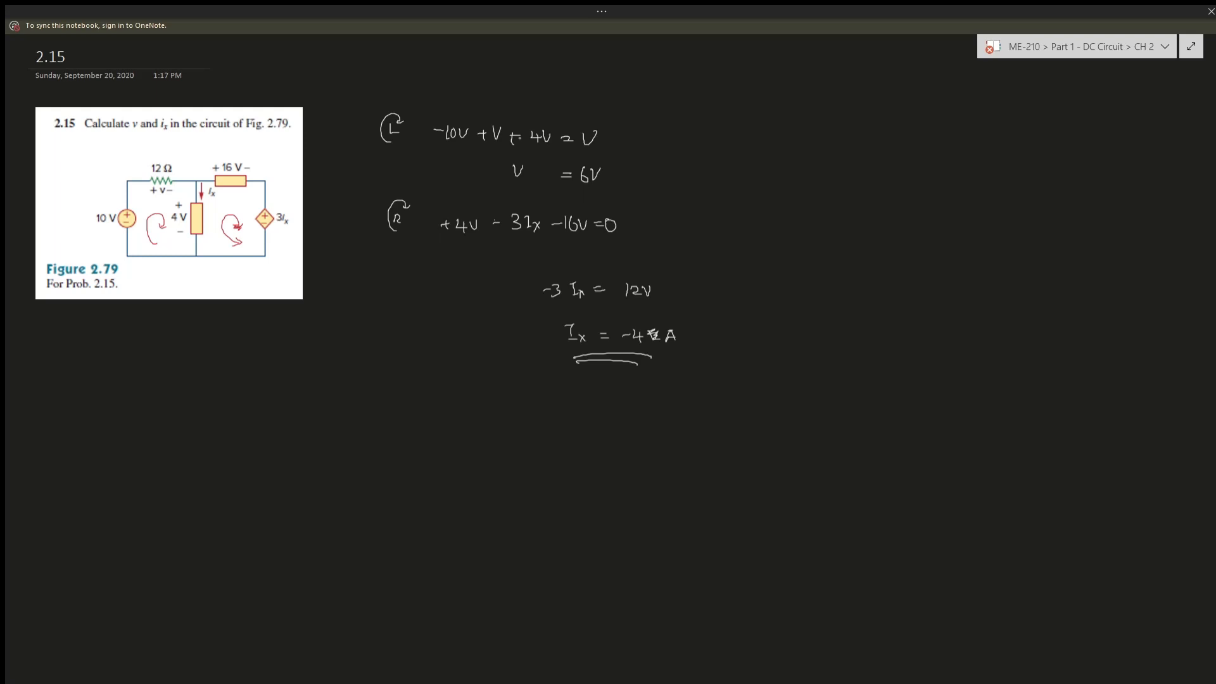
drag(508, 189, 581, 194)
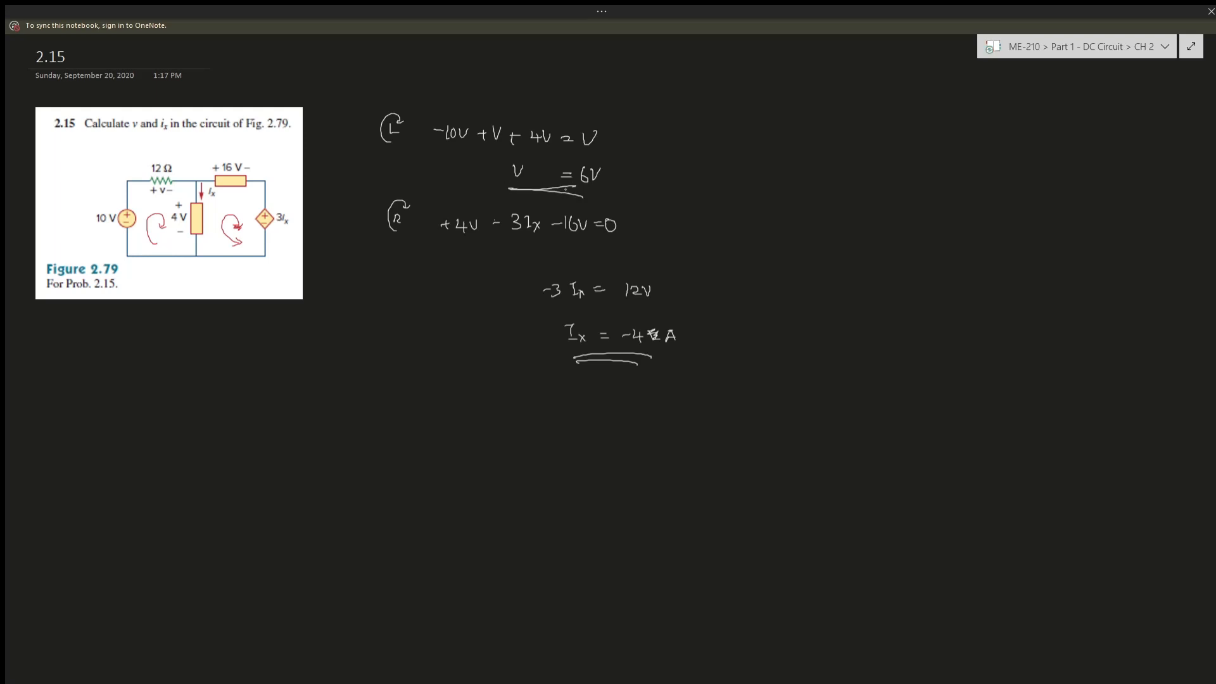